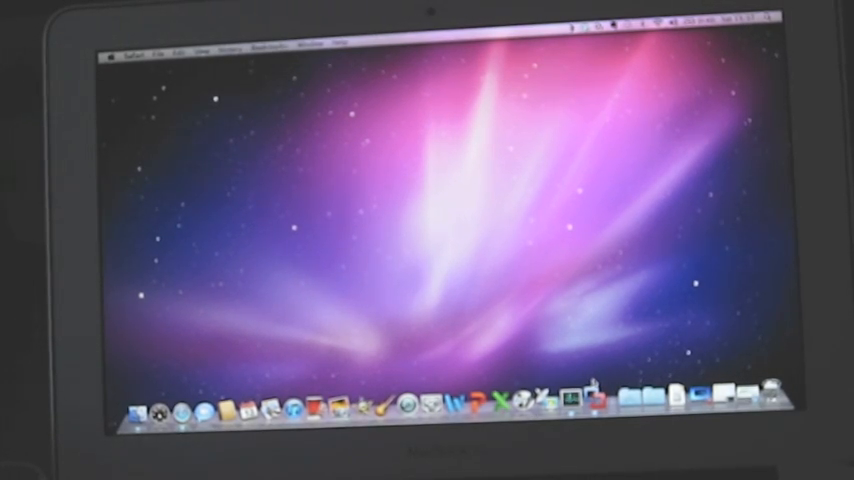
{"action": "mouse_move", "coordinate": [594, 412]}
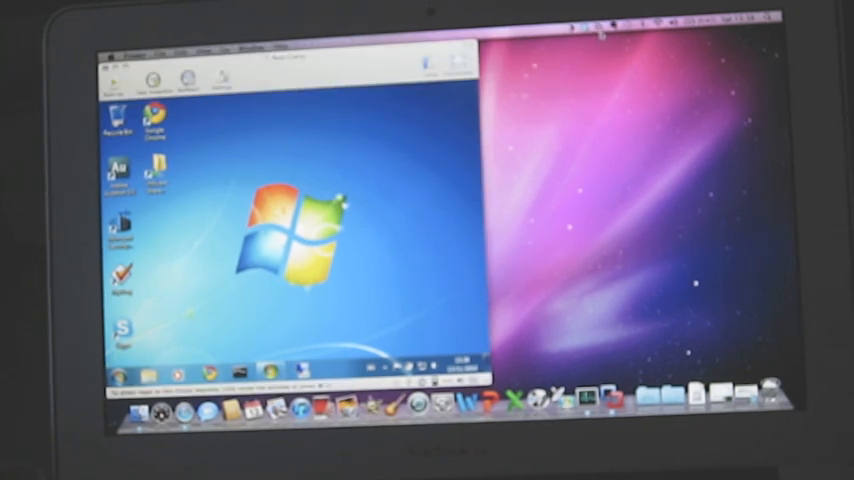
Make the Windows 7 VM fill the screen and scroll The Digital Lifestyle page.
{"action": "left_click", "coordinate": [432, 48]}
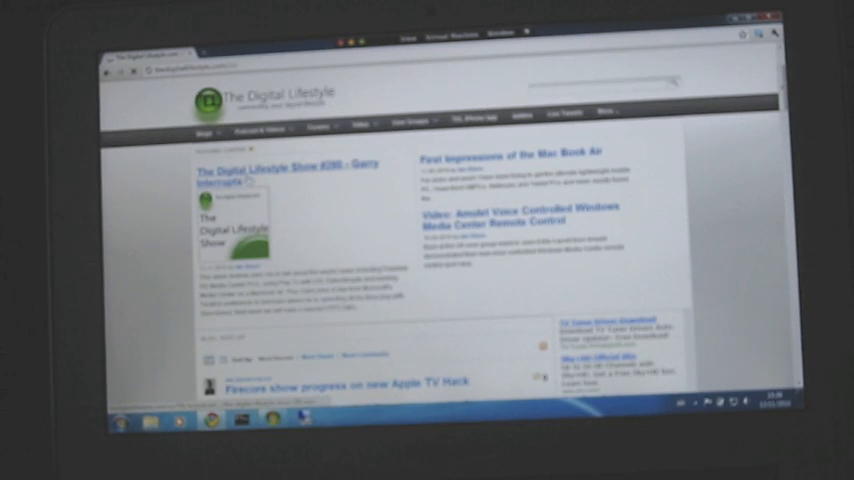
{"action": "scroll", "scroll_direction": "down", "scroll_amount": 3}
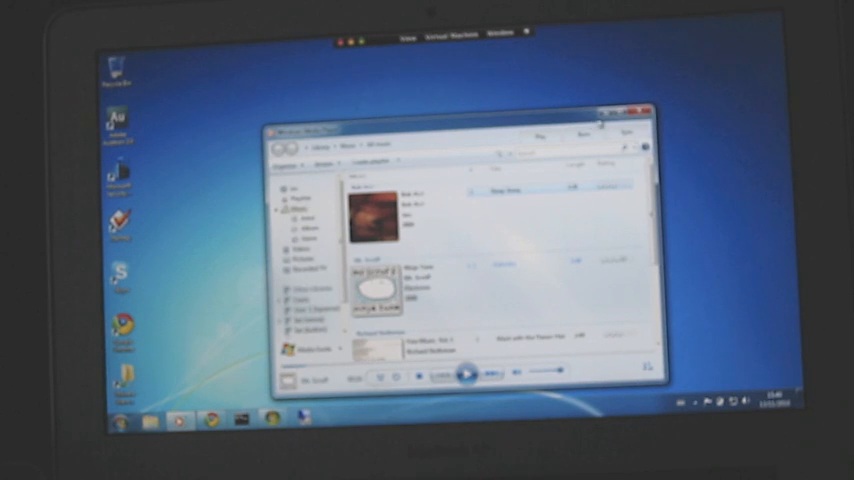
Launch Windows Media Player to show the Music library.
{"action": "left_click", "coordinate": [640, 116]}
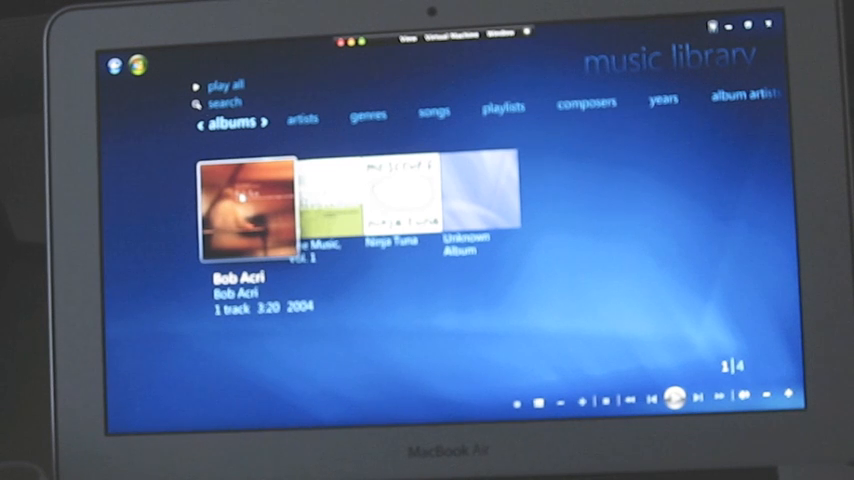
View the Bob Acri album, return to Start and open TV > recorded tv.
{"action": "left_click", "coordinate": [240, 210]}
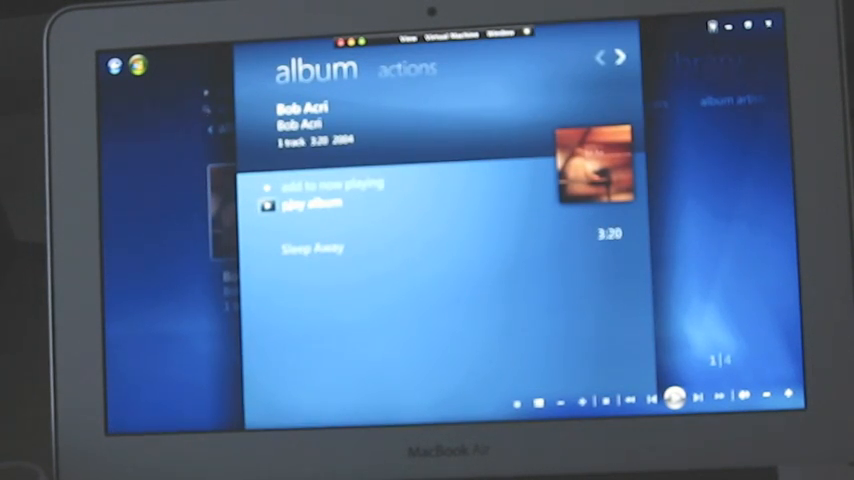
{"action": "left_click", "coordinate": [308, 204]}
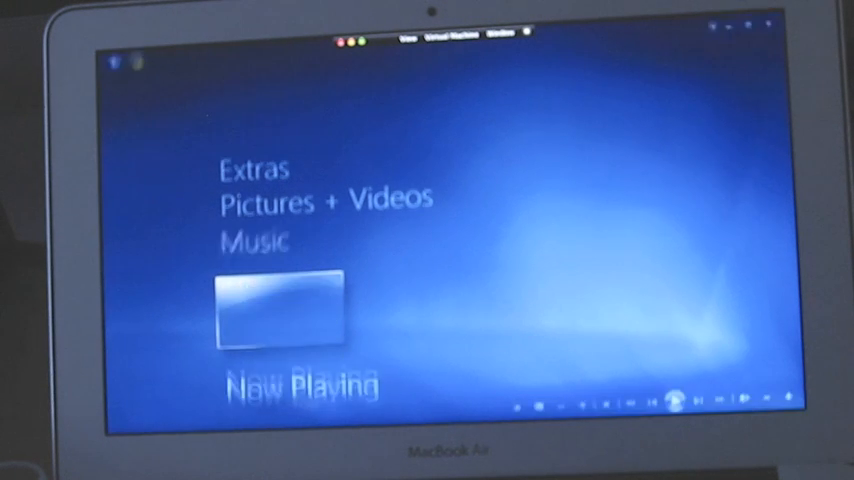
{"action": "scroll", "scroll_direction": "down", "scroll_amount": 3}
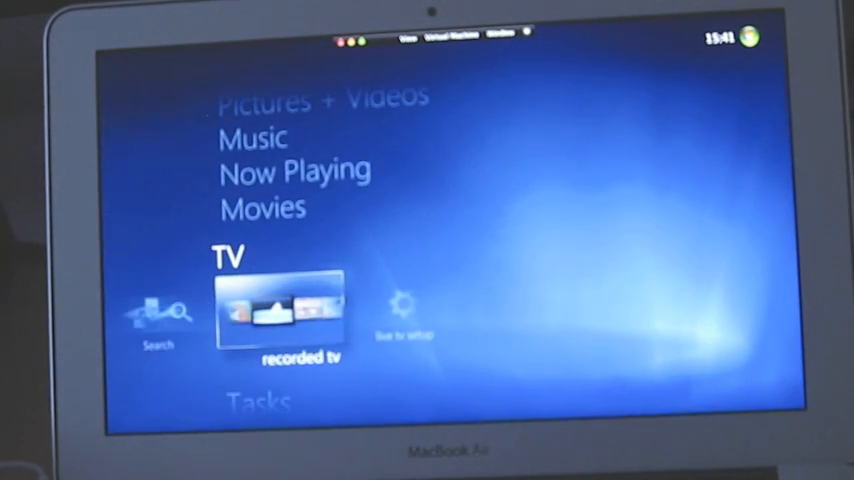
{"action": "left_click", "coordinate": [300, 316]}
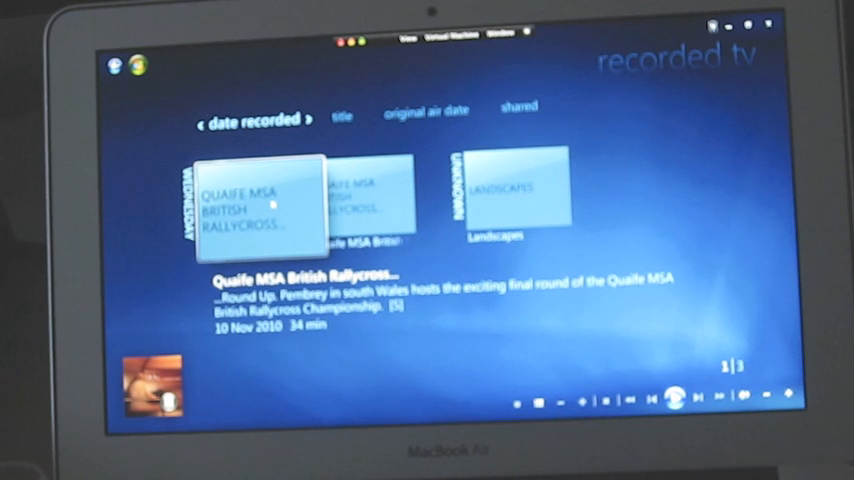
Show shared recorded TV from sonna and other networked computers.
{"action": "left_click", "coordinate": [264, 208]}
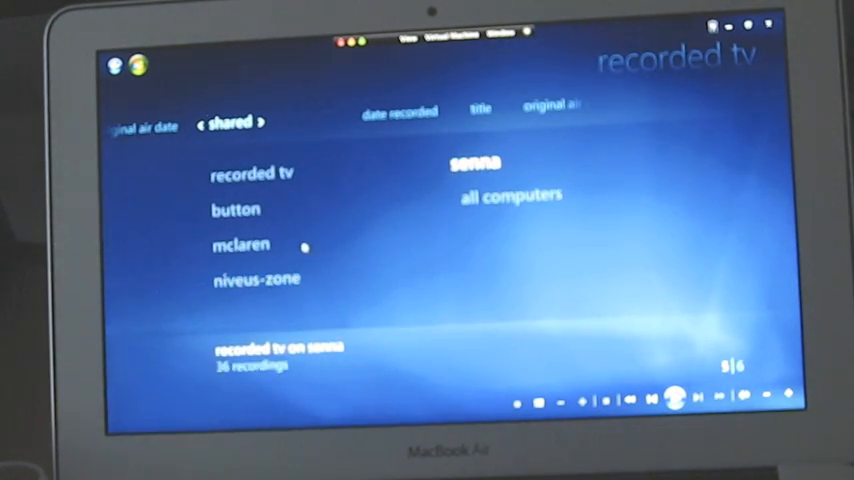
Exit Media Center back to the Mac desktop showing the MacBook Air first-impressions page.
{"action": "left_click", "coordinate": [256, 280]}
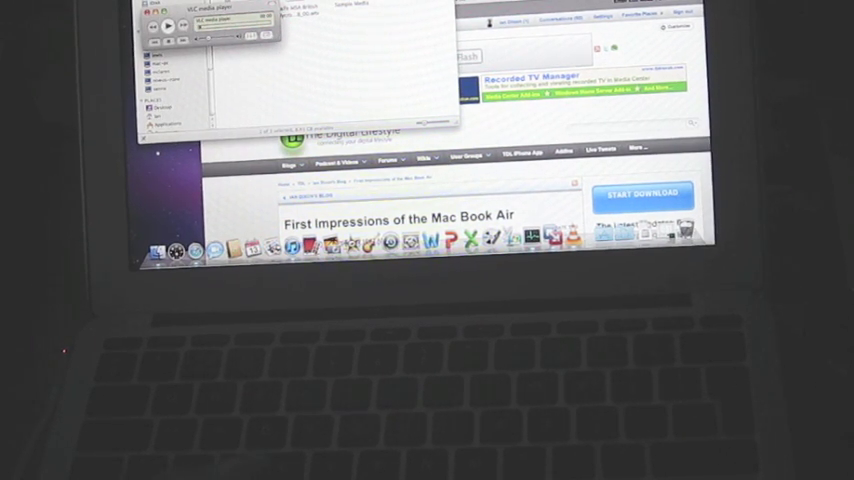
Quit VLC and restart the MacBook Air into Windows 7 via Boot Camp.
{"action": "left_click", "coordinate": [150, 4]}
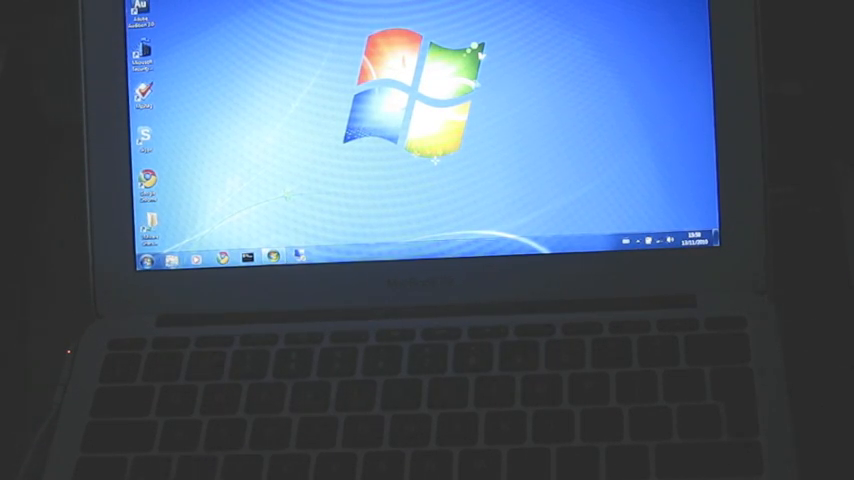
Start Windows Media Center on native Windows 7 showing TV with recorded TV.
{"action": "left_click", "coordinate": [146, 260]}
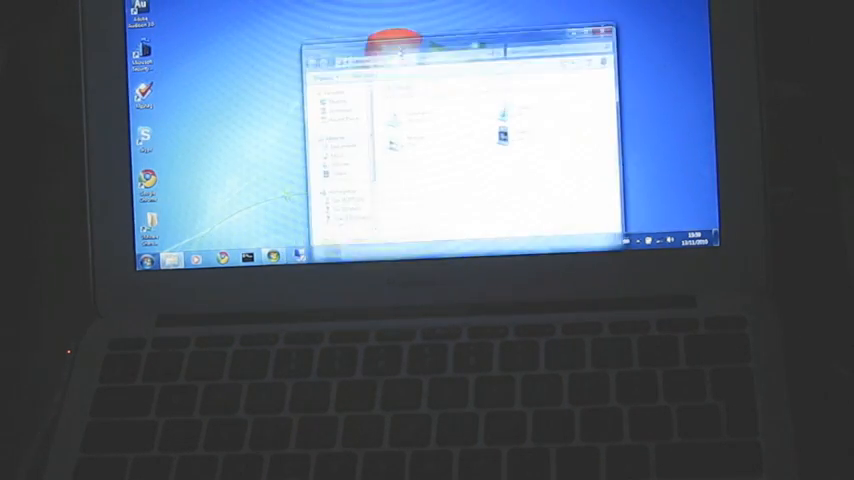
{"action": "left_click", "coordinate": [148, 260]}
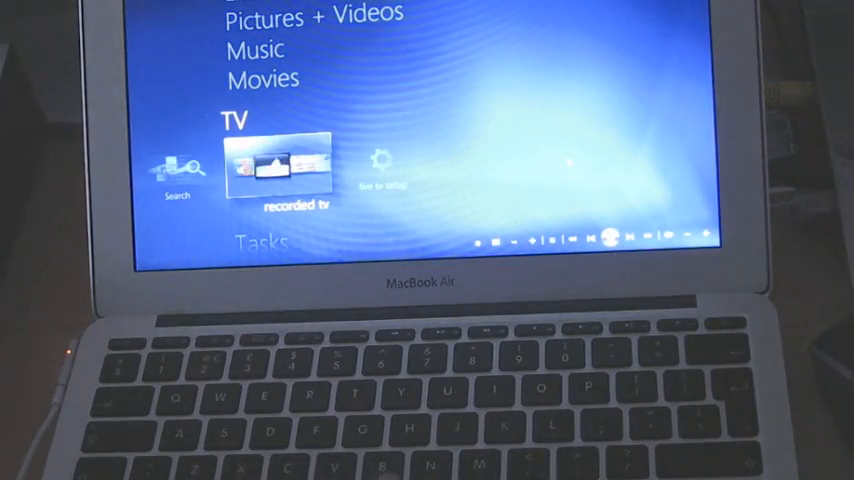
Close Media Center and bring up a confirmation dialog from the system tray icon.
{"action": "left_click", "coordinate": [288, 164]}
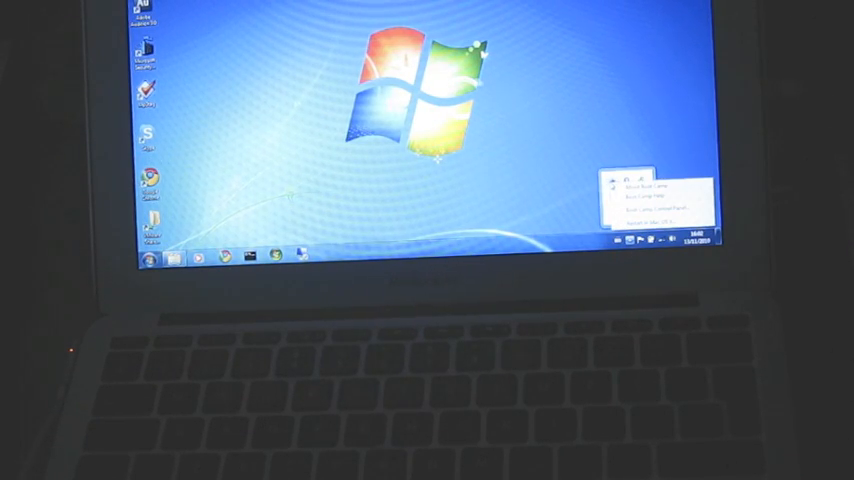
{"action": "left_click", "coordinate": [636, 186]}
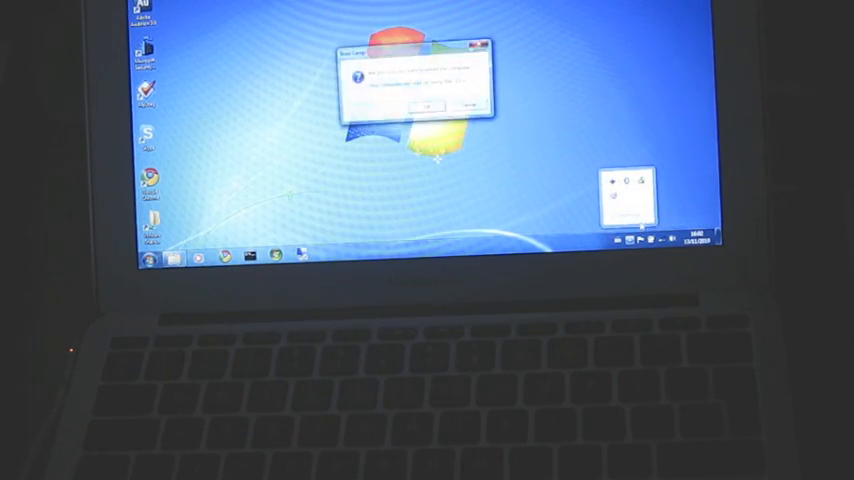